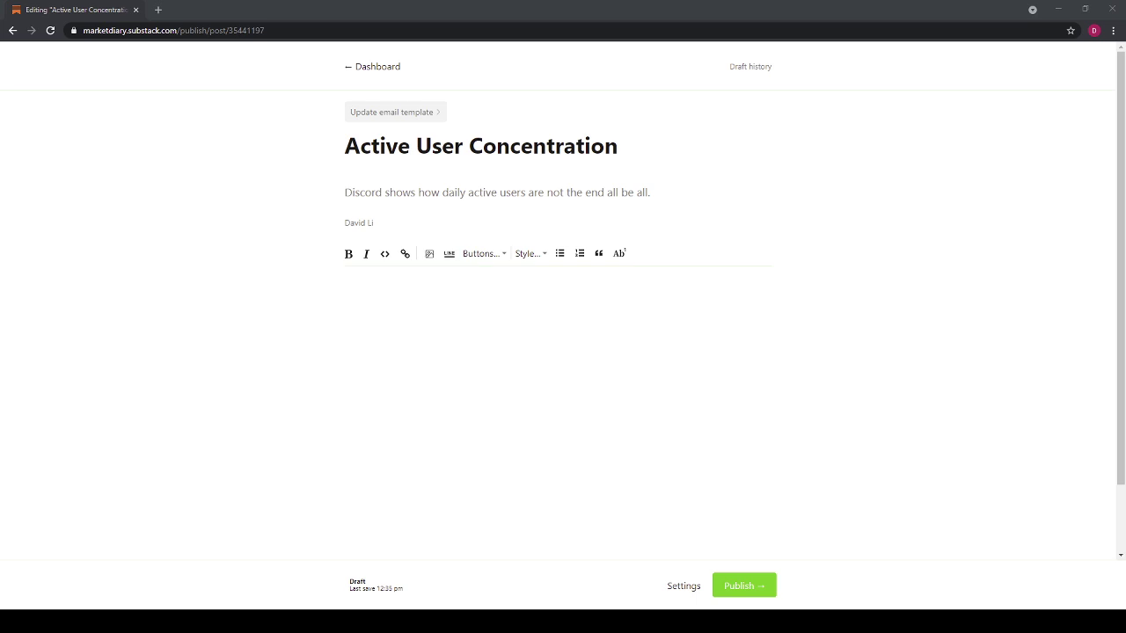
# Switch to the 'nflx stock' Google results showing the five-day Netflix price chart.
pyautogui.click(211, 10)
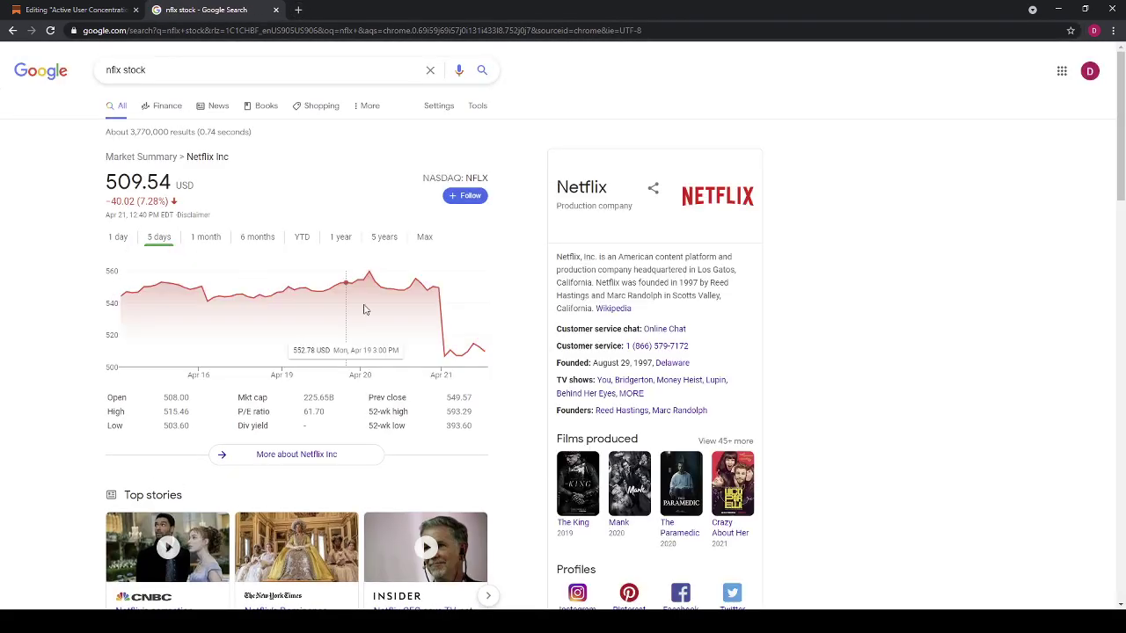
pyautogui.moveTo(441, 290)
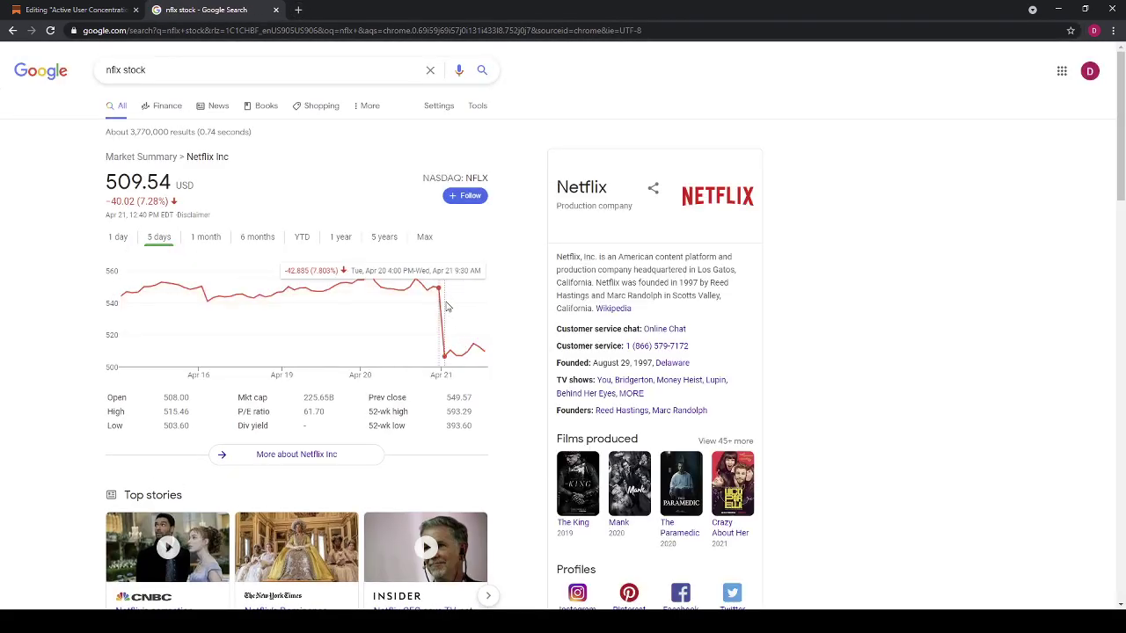
pyautogui.moveTo(494, 293)
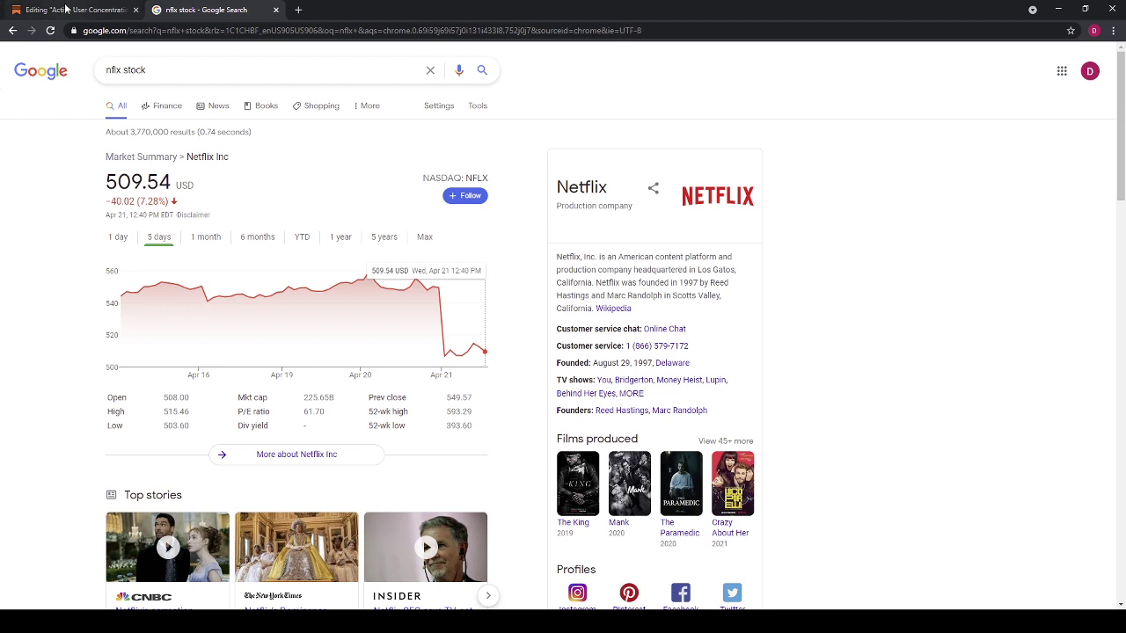
# Return to the 'Active User Concentration' draft with its Discord subtitle and focus the body.
pyautogui.click(75, 10)
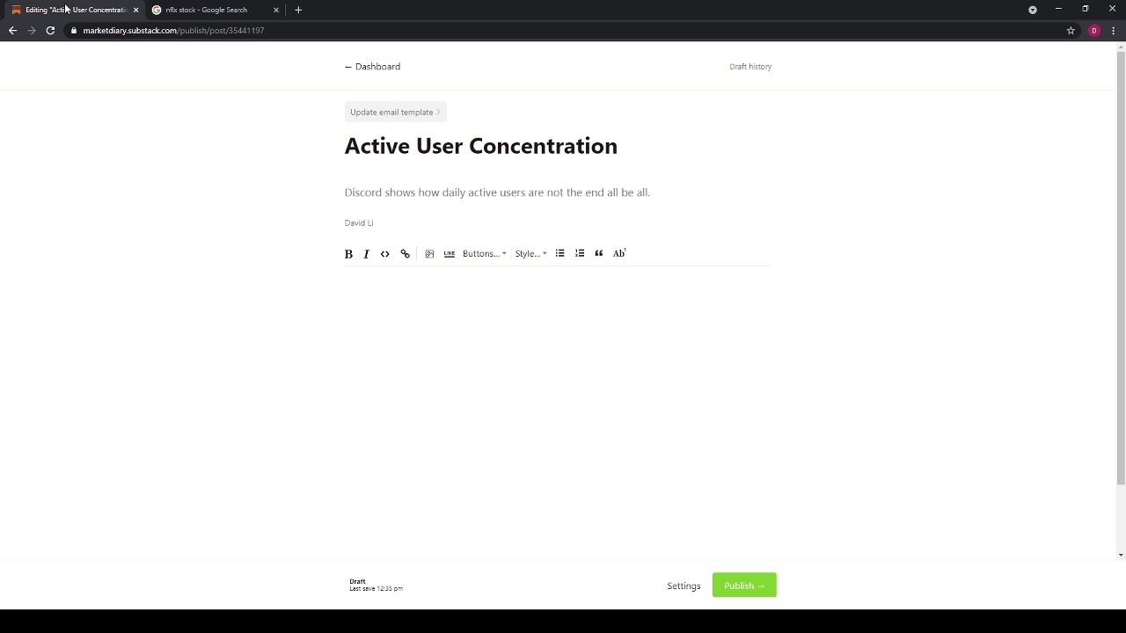
pyautogui.click(653, 192)
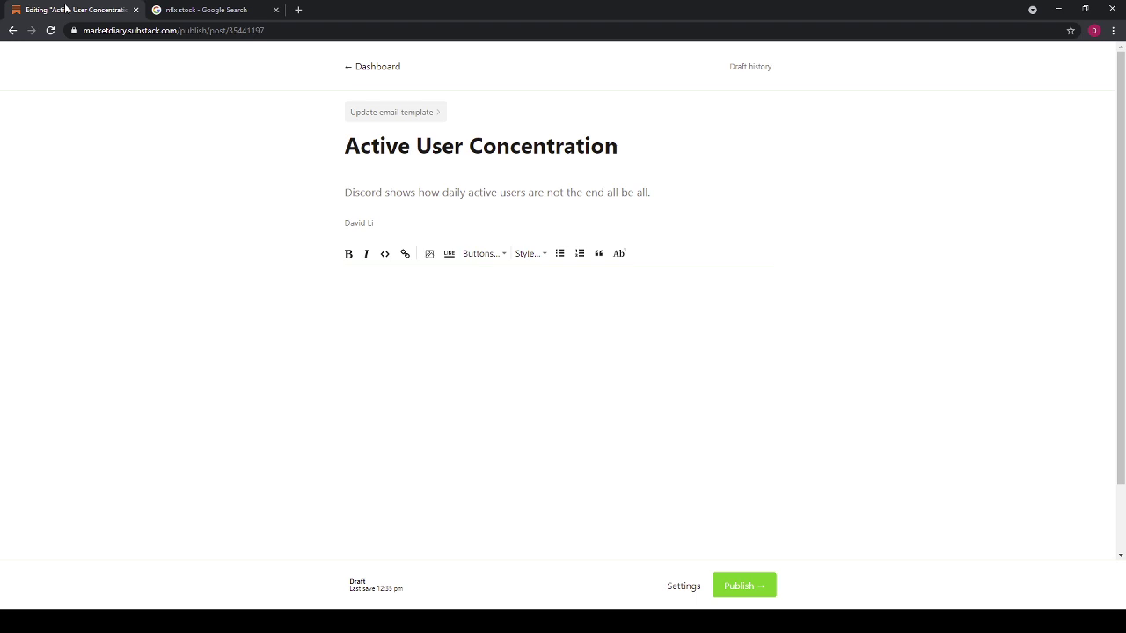
pyautogui.click(652, 193)
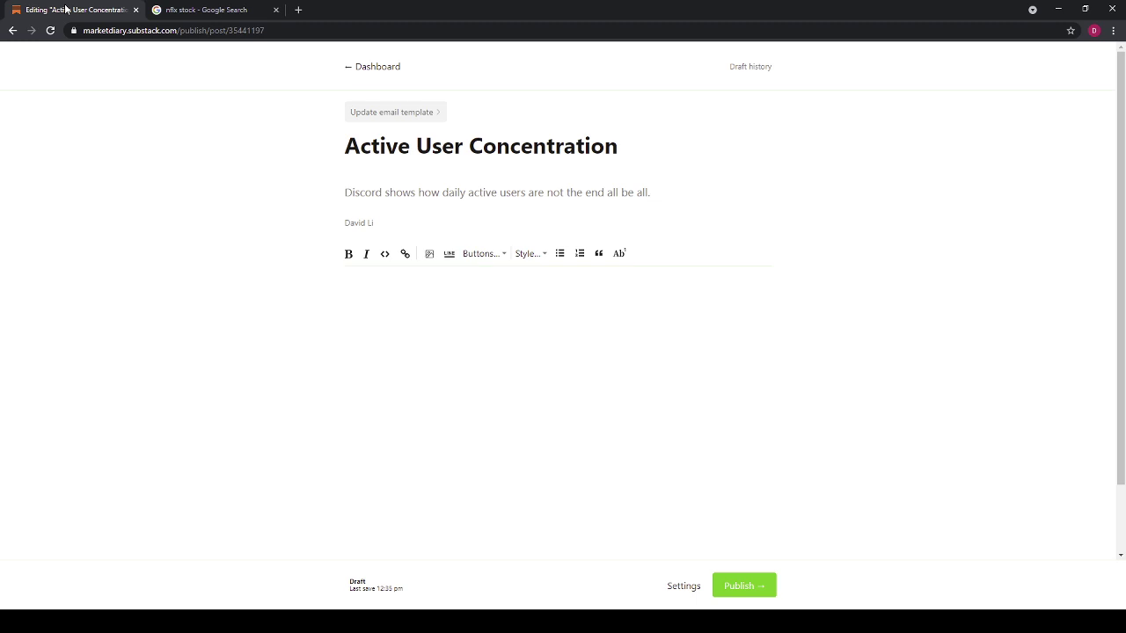
pyautogui.click(651, 191)
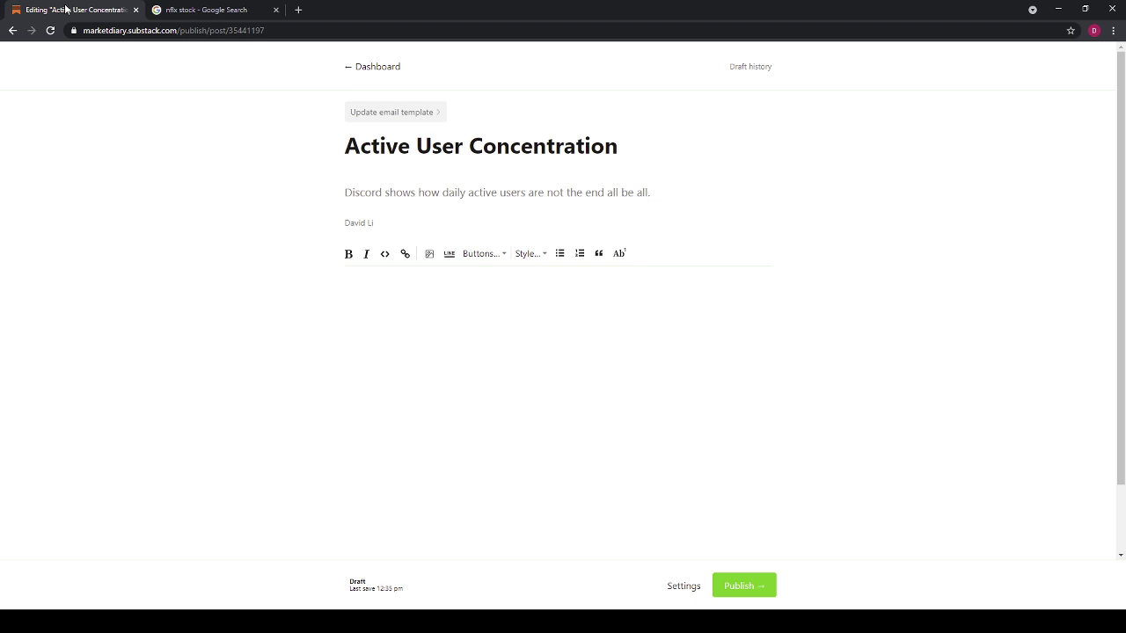
pyautogui.click(650, 192)
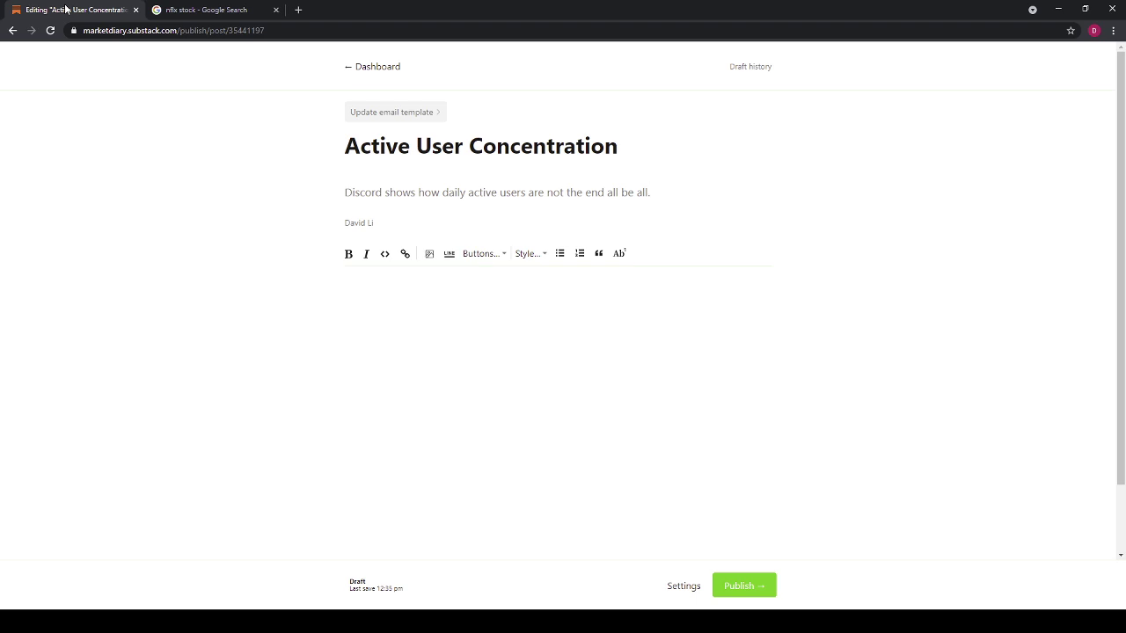
pyautogui.click(651, 192)
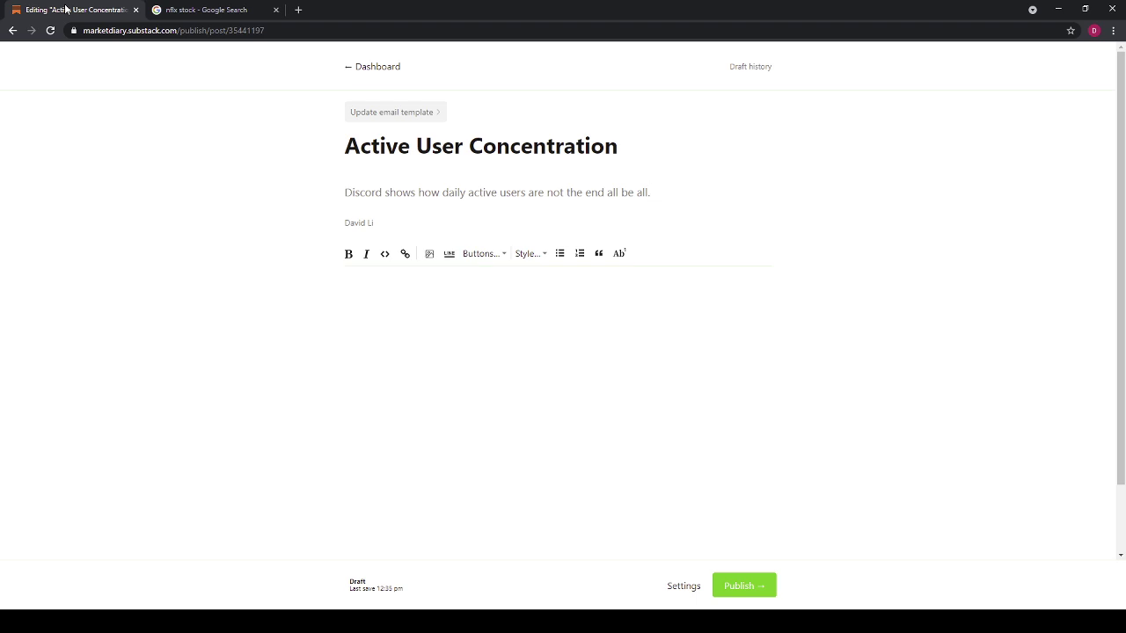
pyautogui.click(652, 193)
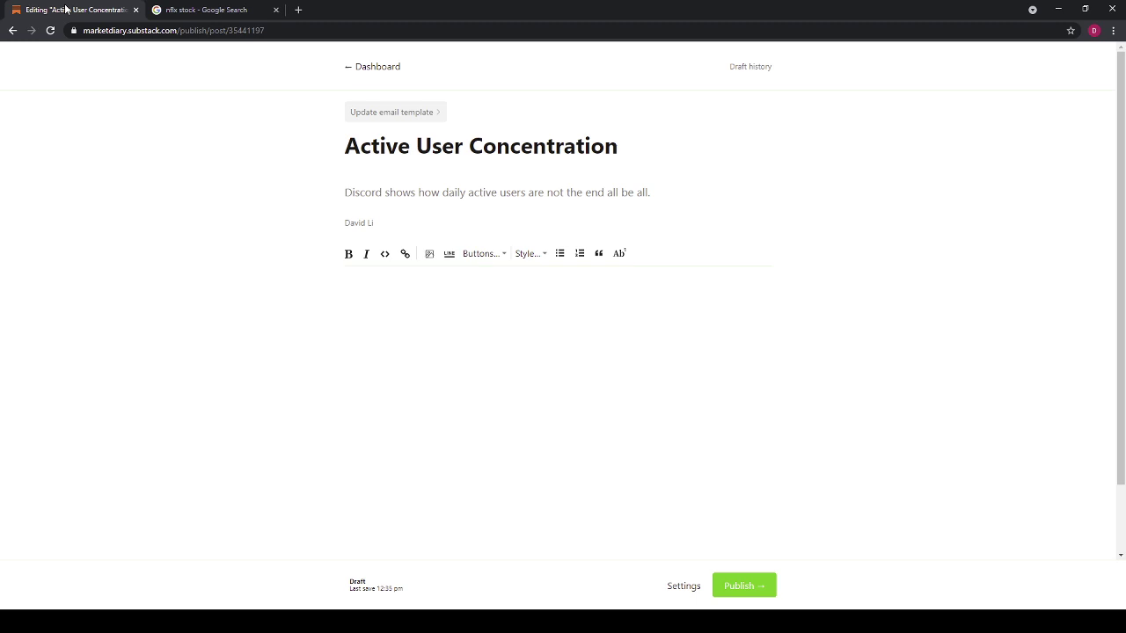
pyautogui.click(650, 192)
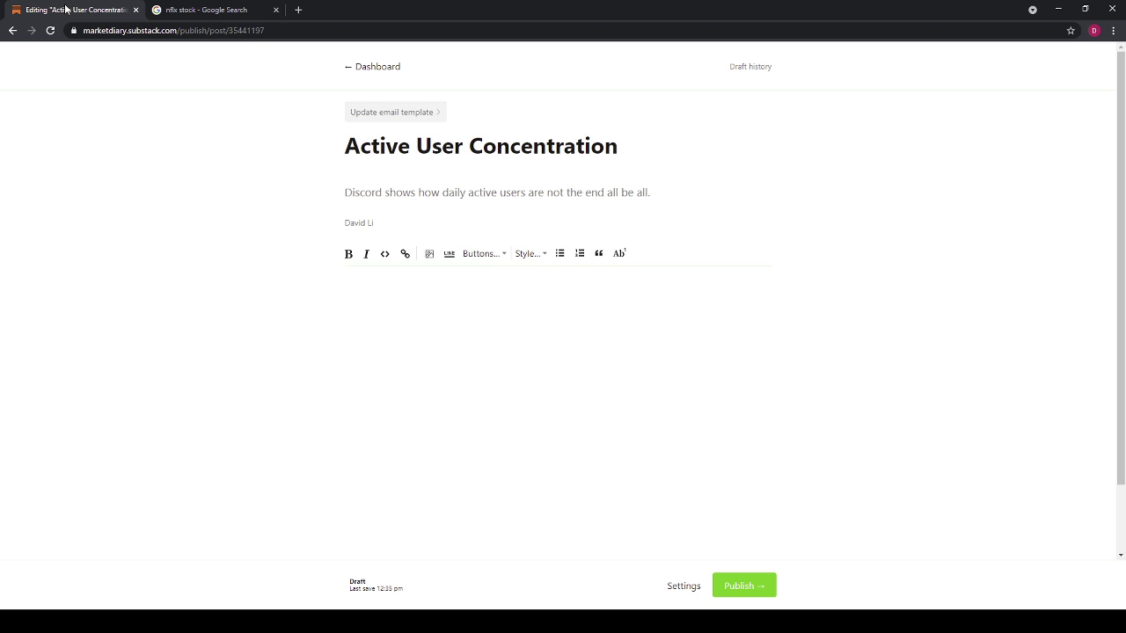
pyautogui.click(651, 193)
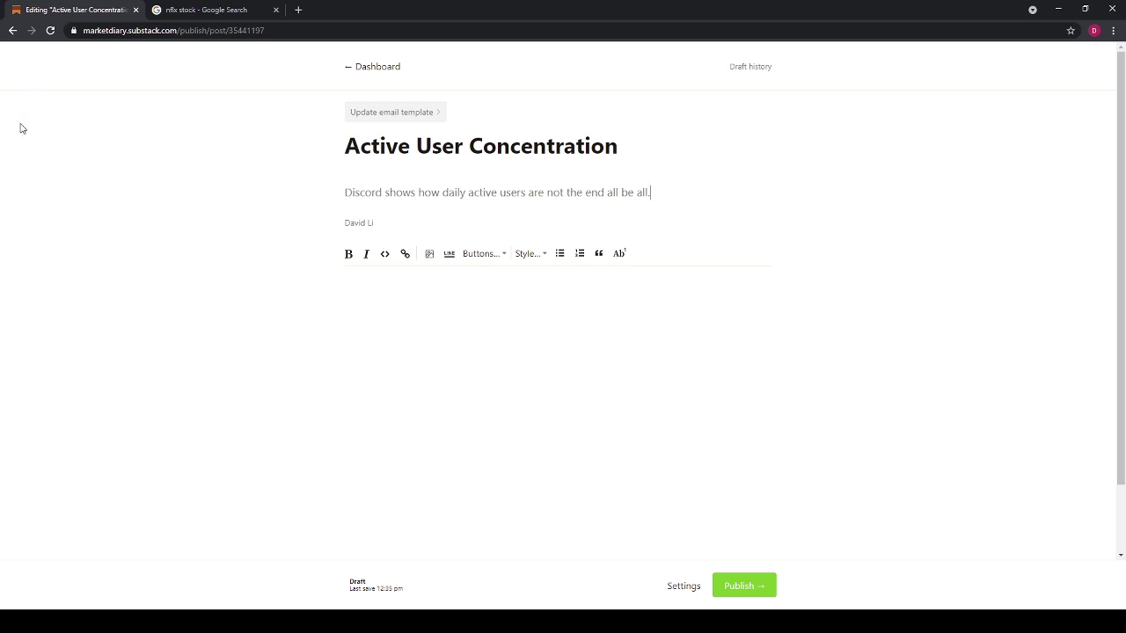
pyautogui.moveTo(149, 275)
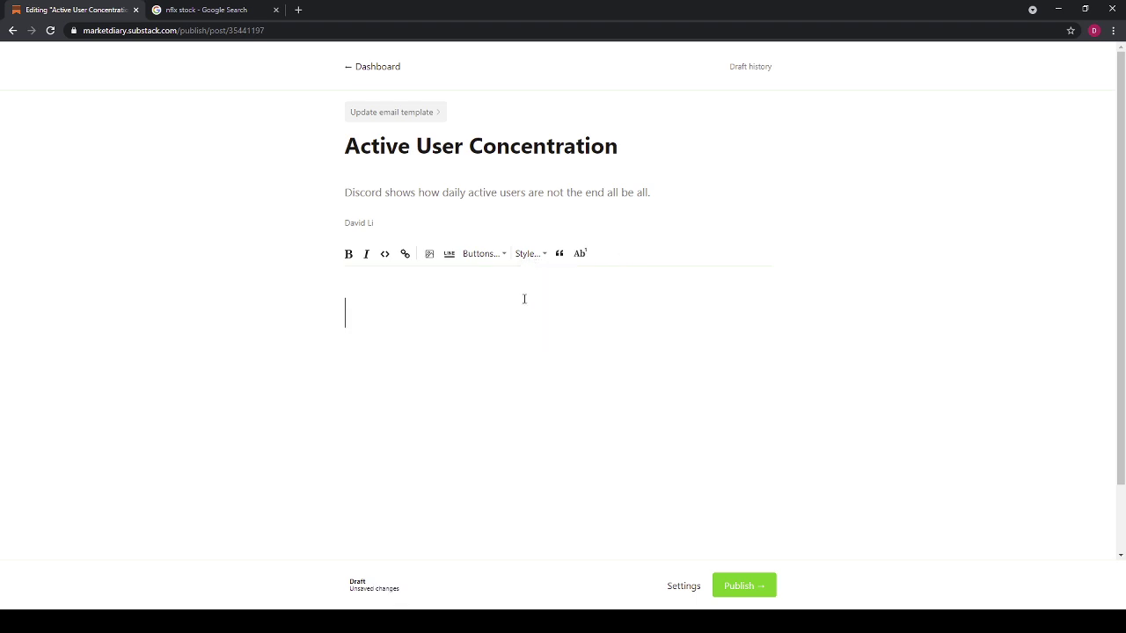
# Type the body heading 'Users and Subscriptions', correcting the wording along the way.
pyautogui.write('D')
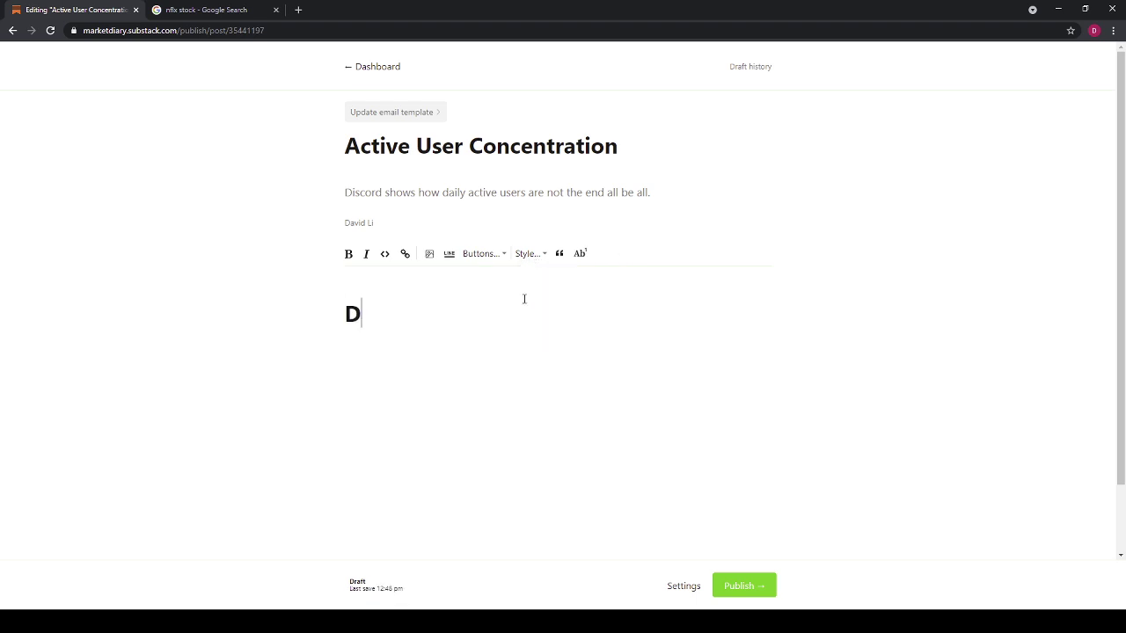
pyautogui.write('User Base vers')
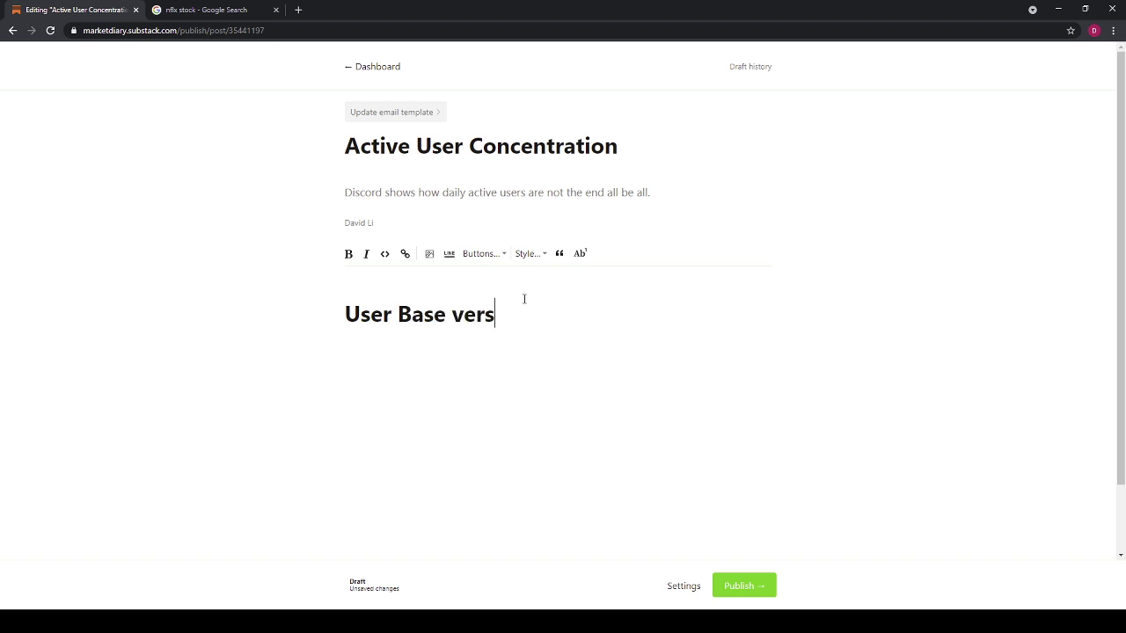
pyautogui.press('Backspace')
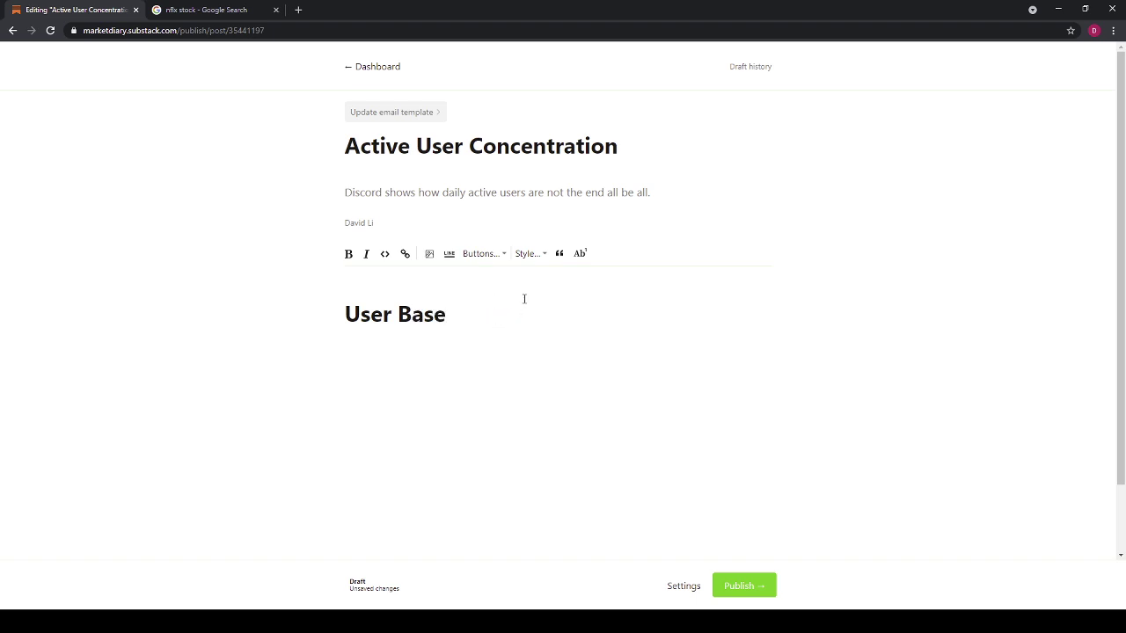
pyautogui.write('Users and')
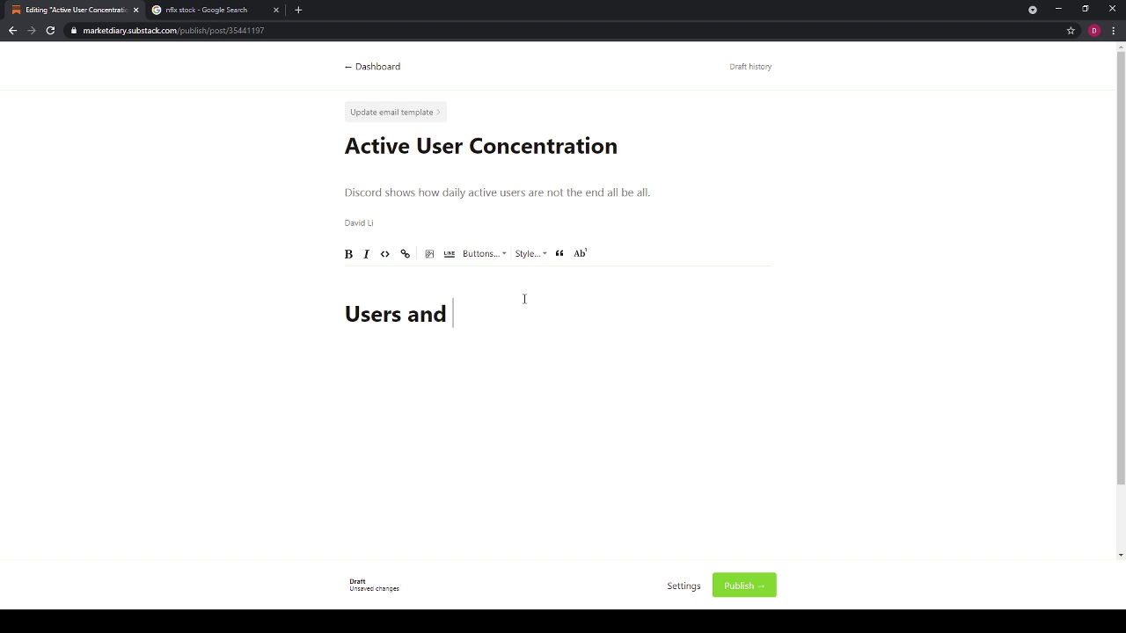
pyautogui.write('Subscription')
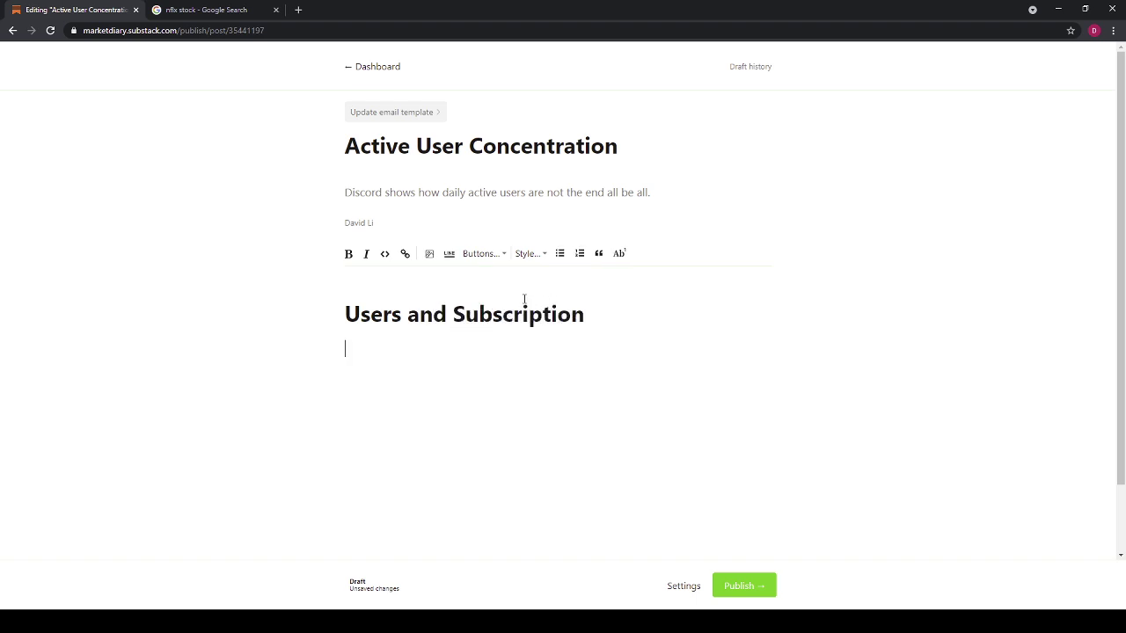
pyautogui.write('s')
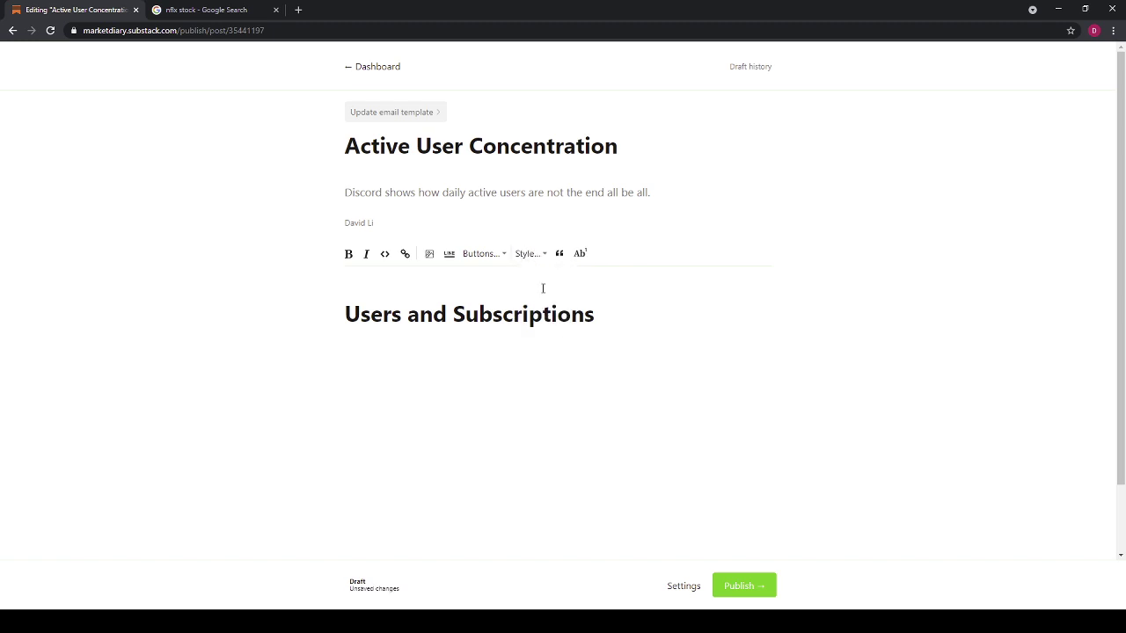
# Add the heading 'Segmented Communities' on a new line, fixing typos.
pyautogui.click(348, 393)
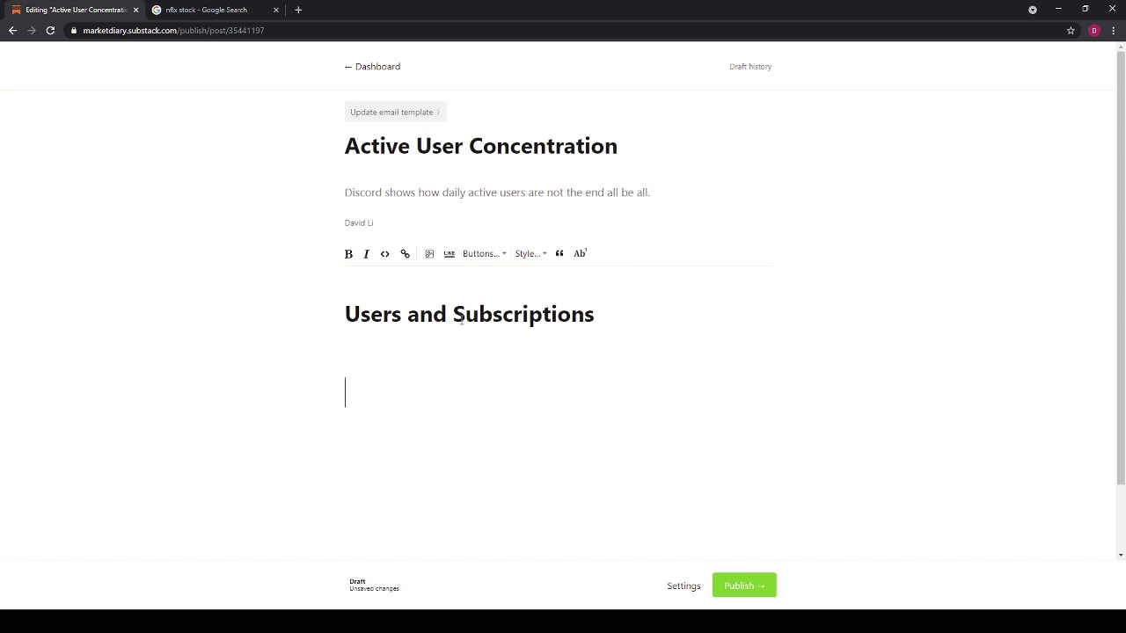
pyautogui.write('Value C')
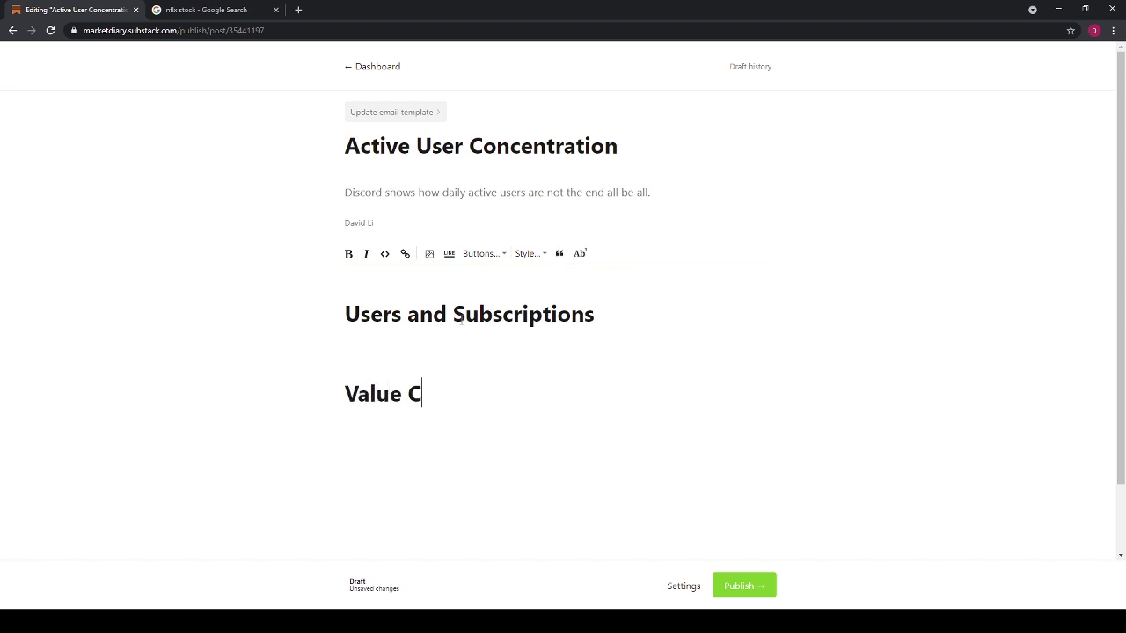
pyautogui.press('Backspace')
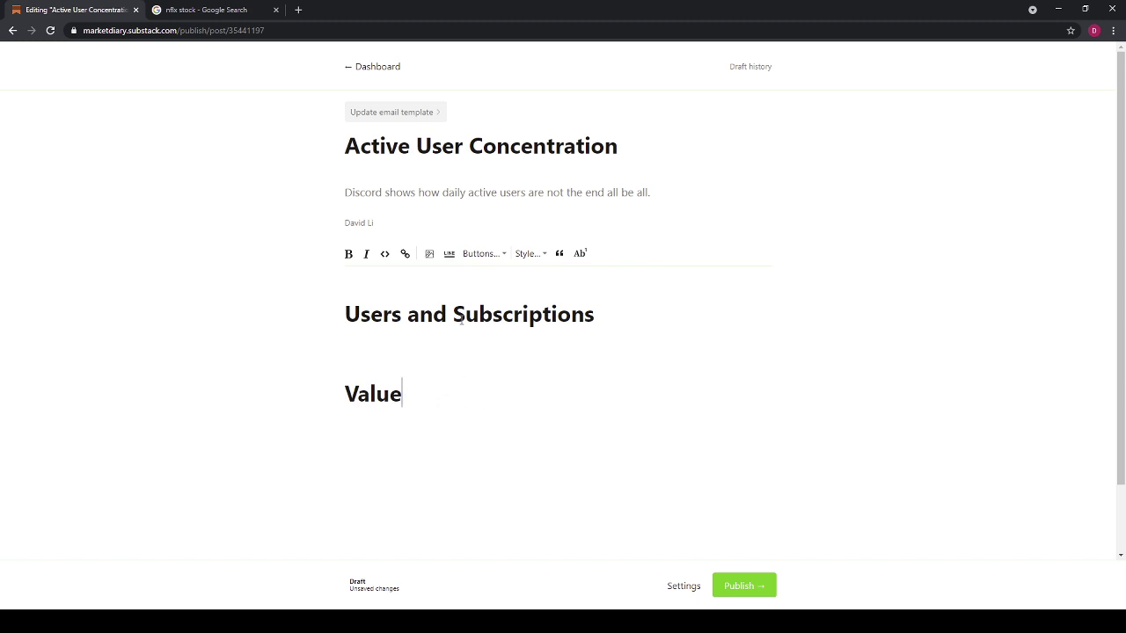
pyautogui.write('Semented')
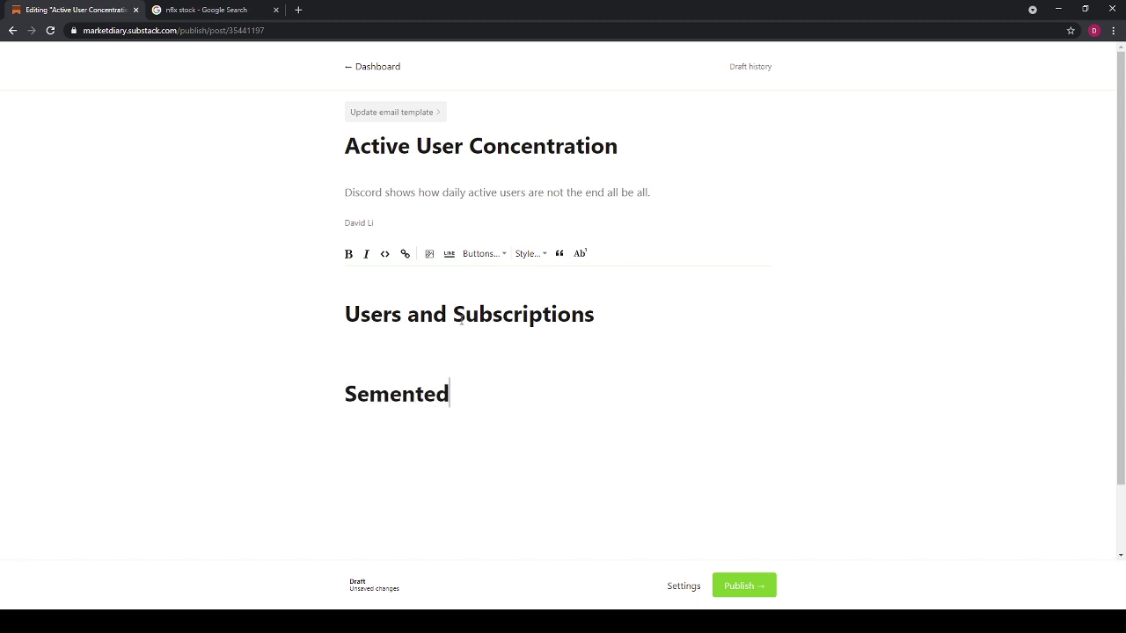
pyautogui.press('Backspace')
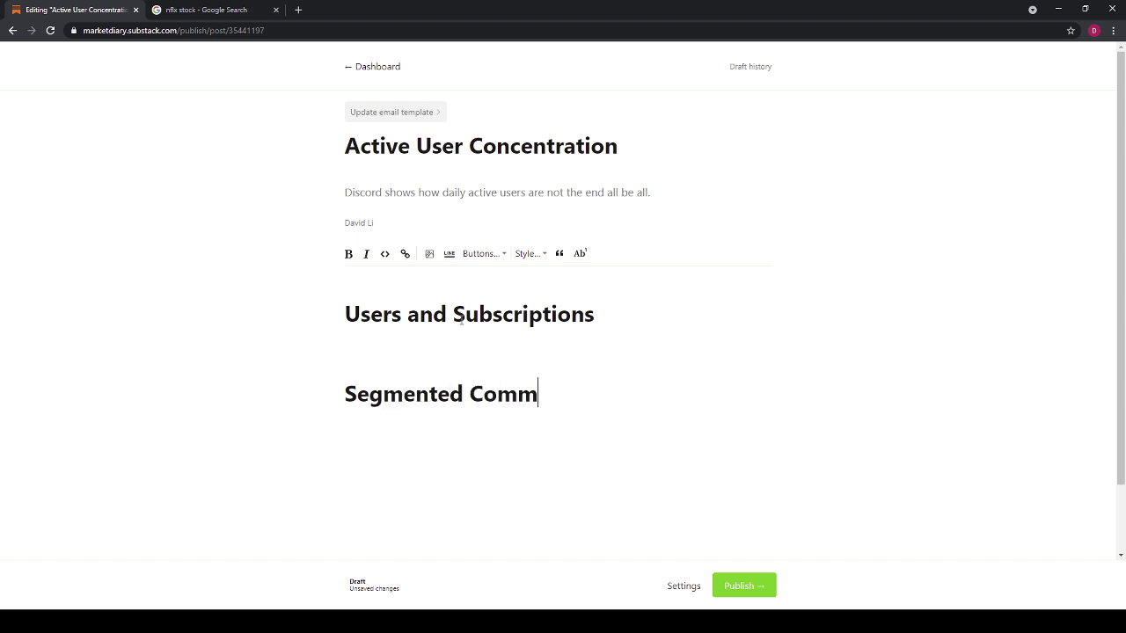
pyautogui.write('unities')
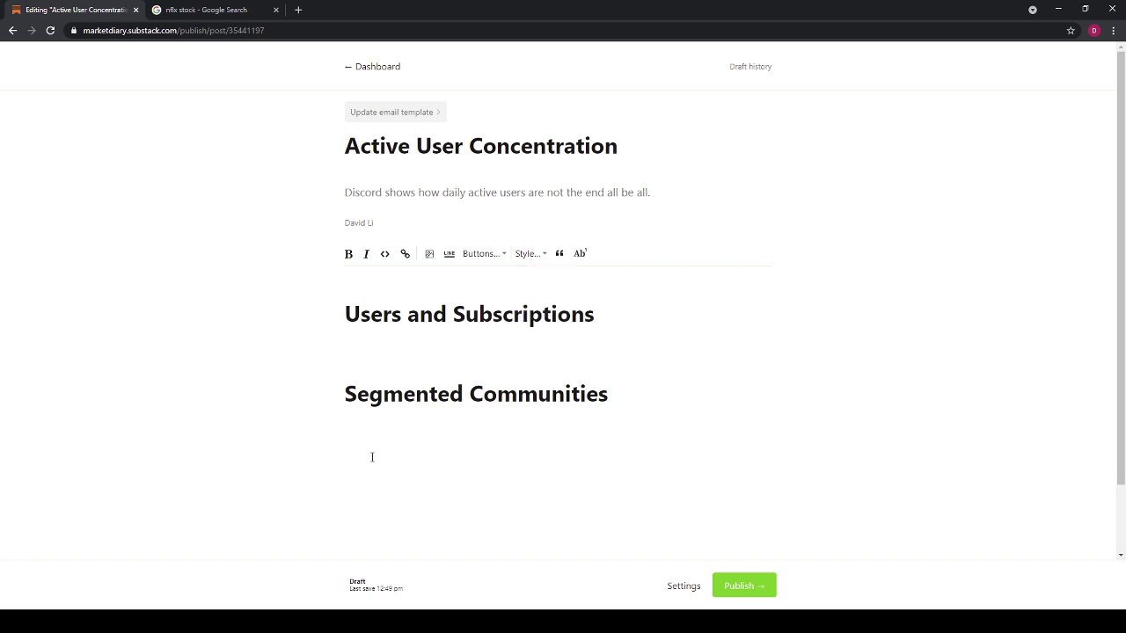
# Type the next heading, 'Monetization Varies'.
pyautogui.write('M')
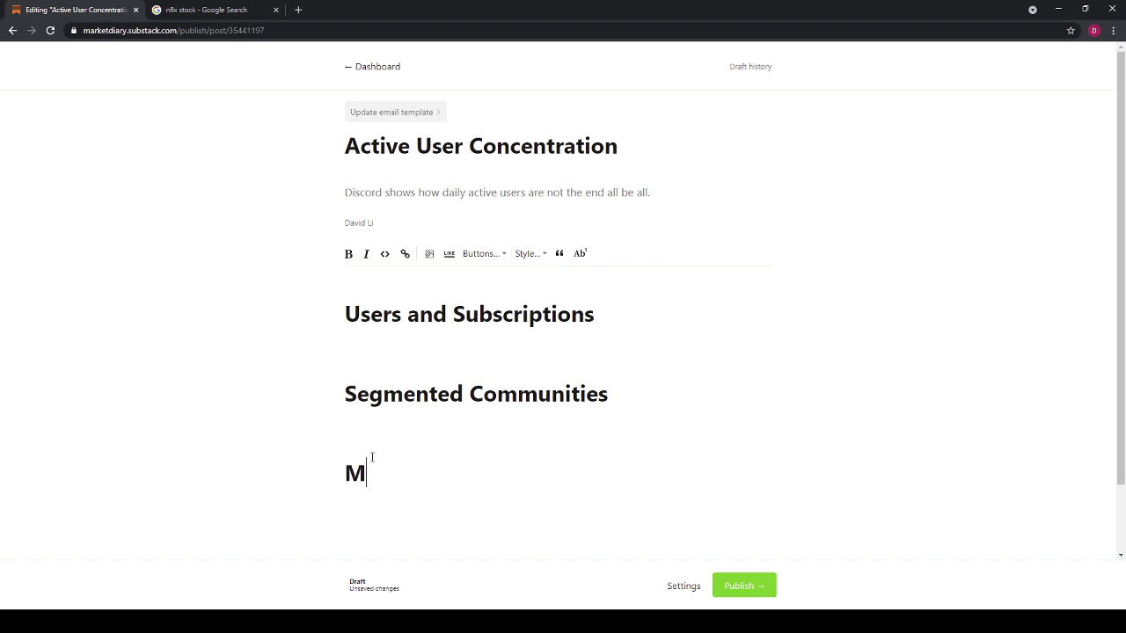
pyautogui.write('onetization')
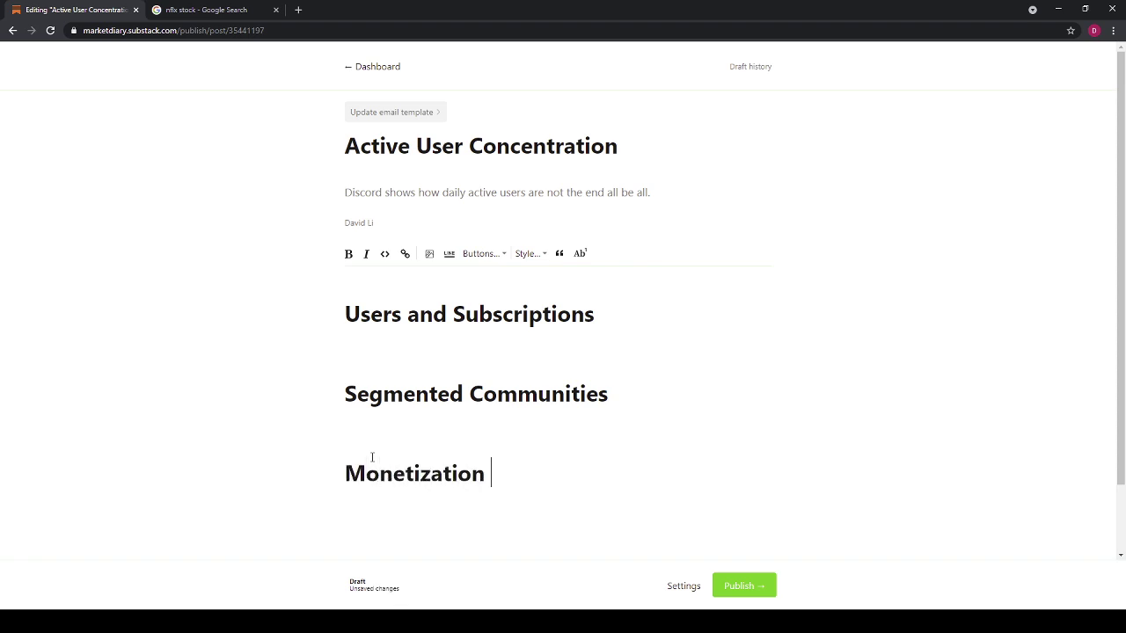
pyautogui.write('Varies')
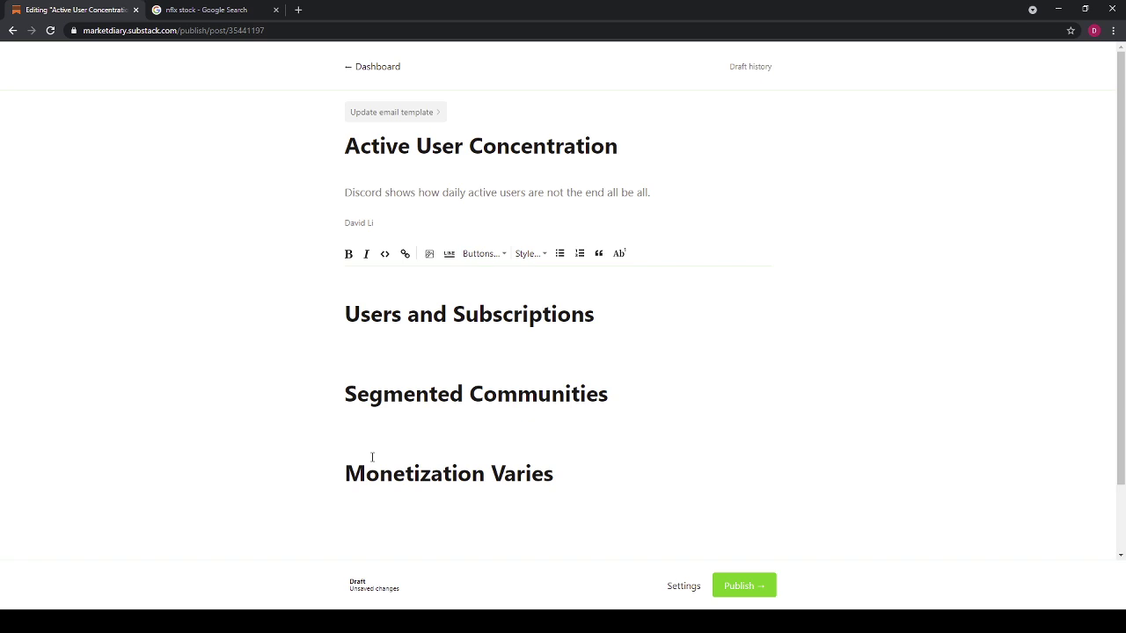
pyautogui.moveTo(542, 262)
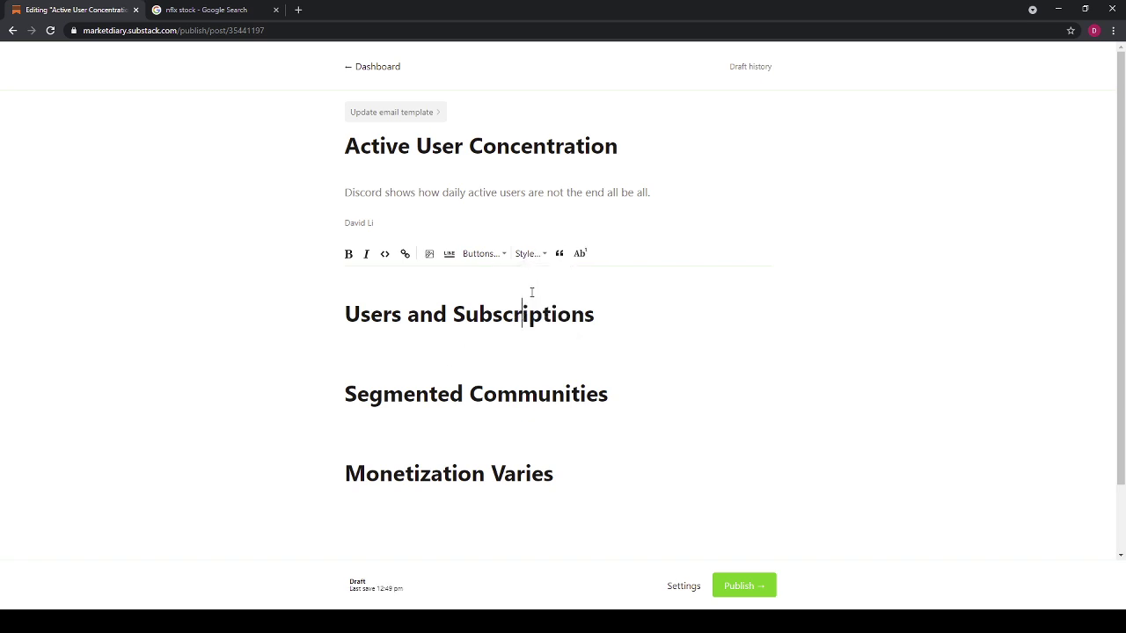
# Add the heading 'Value Creation' below 'Monetization Varies' and begin 'The Cord' heading.
pyautogui.click(527, 254)
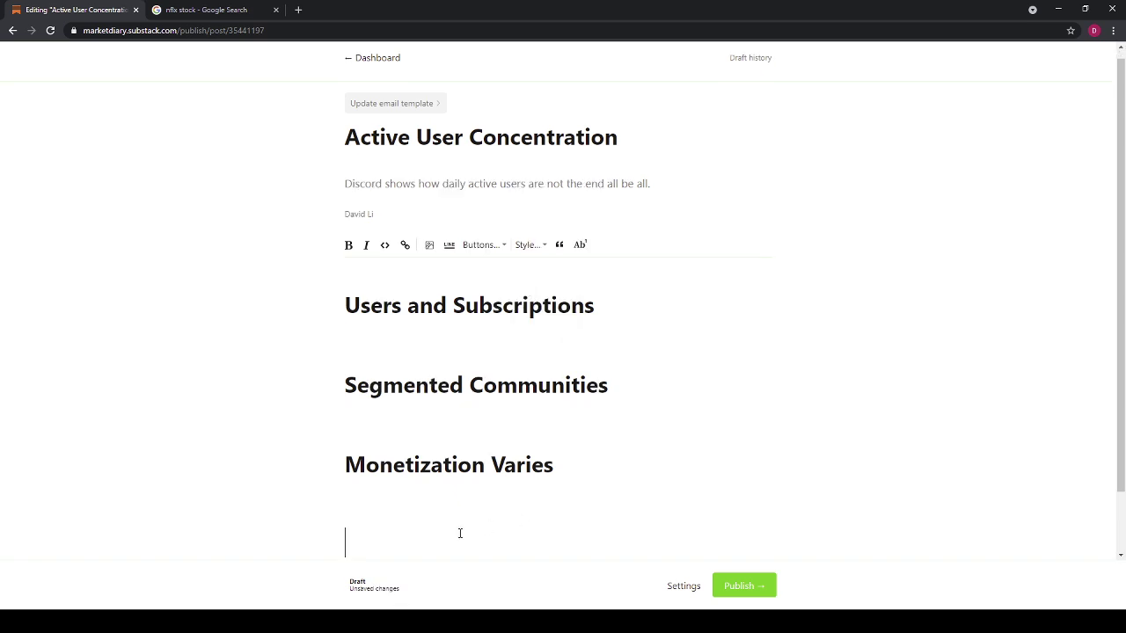
pyautogui.write('Value Creation')
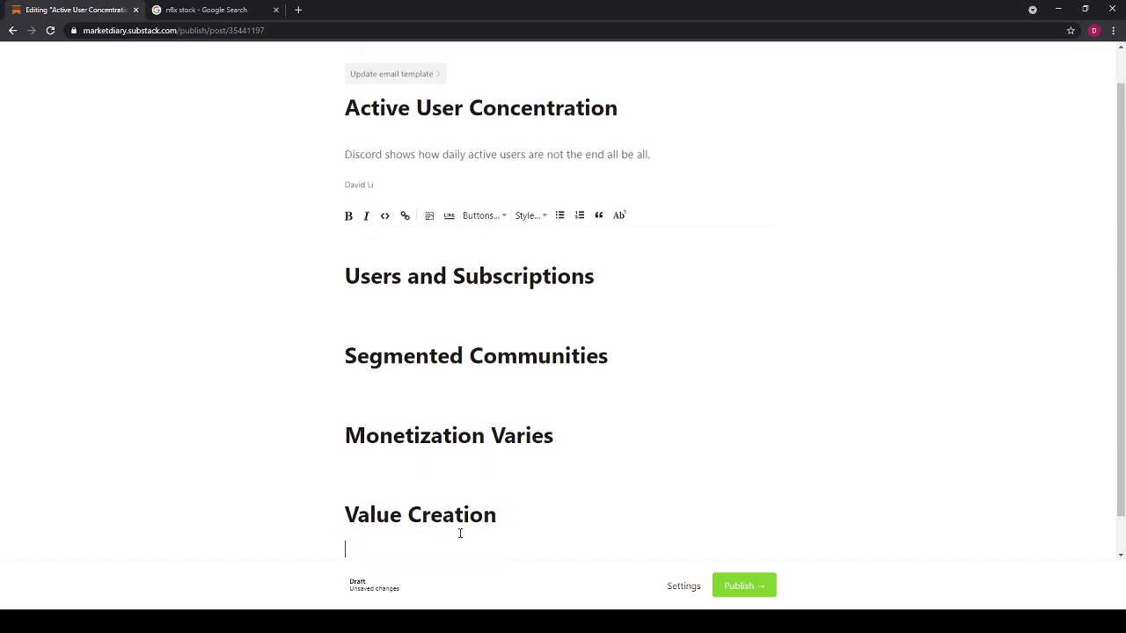
pyautogui.scroll(-3)
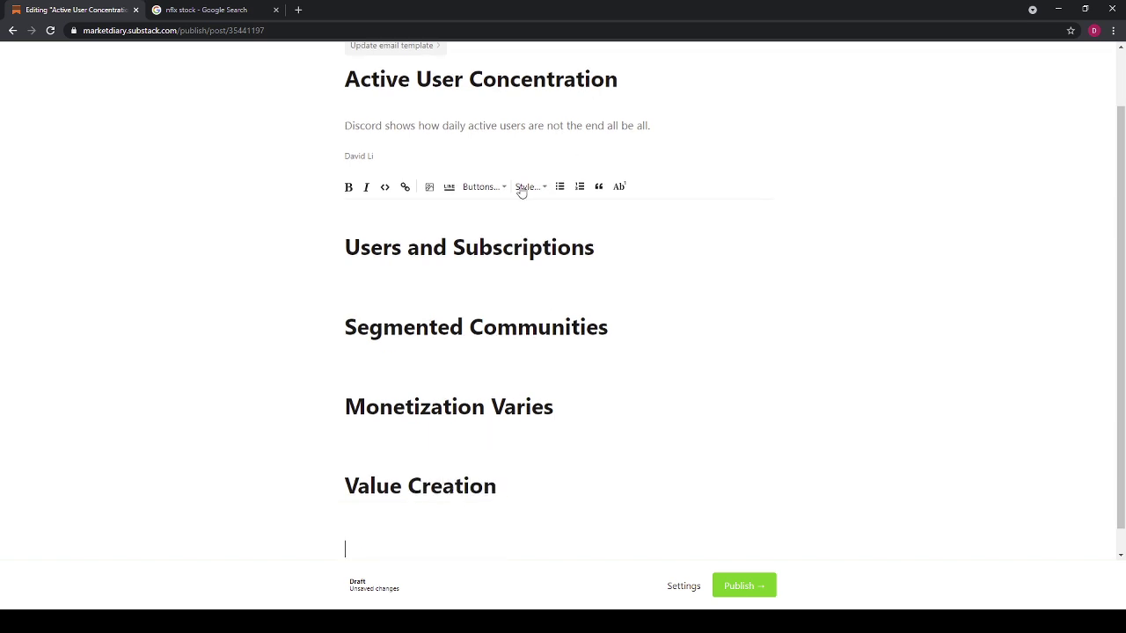
pyautogui.click(528, 186)
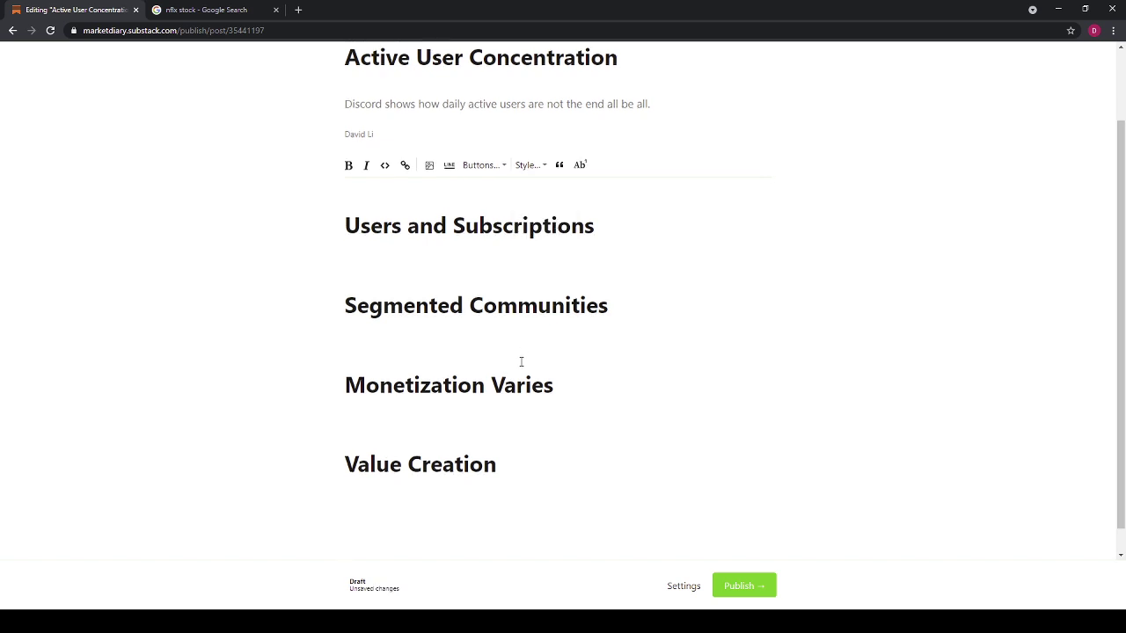
pyautogui.write('The V')
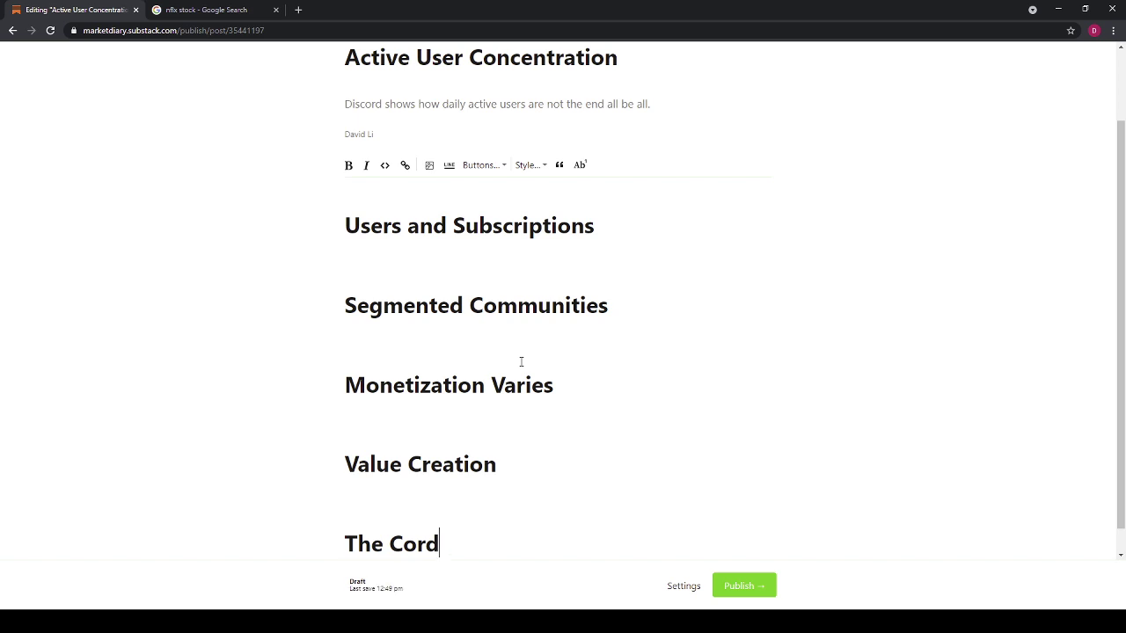
pyautogui.moveTo(167, 355)
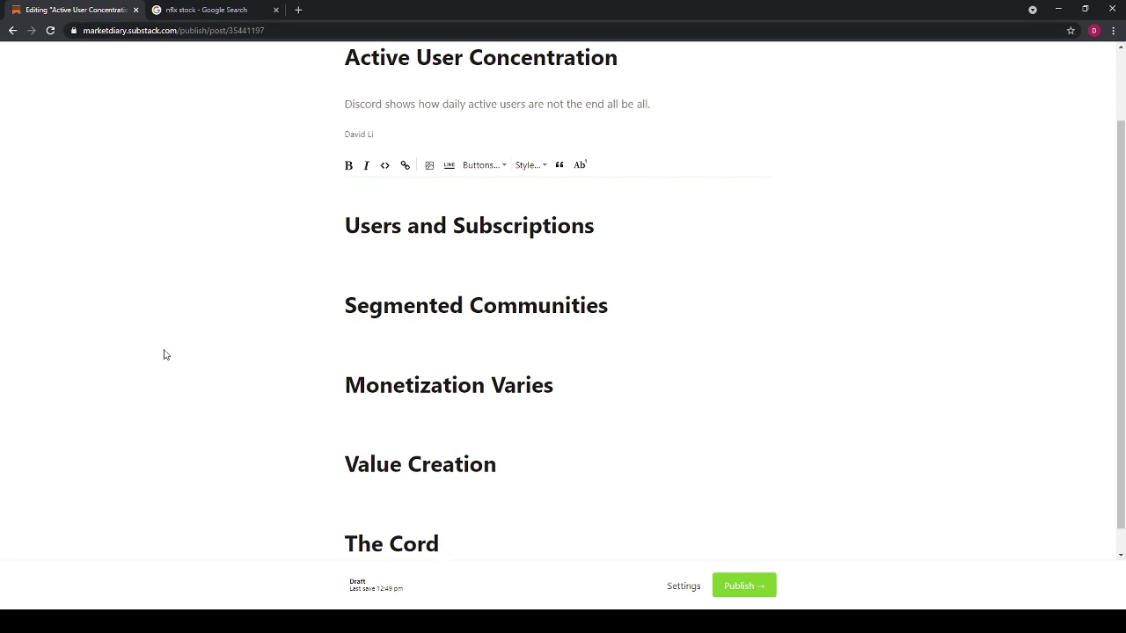
pyautogui.moveTo(149, 359)
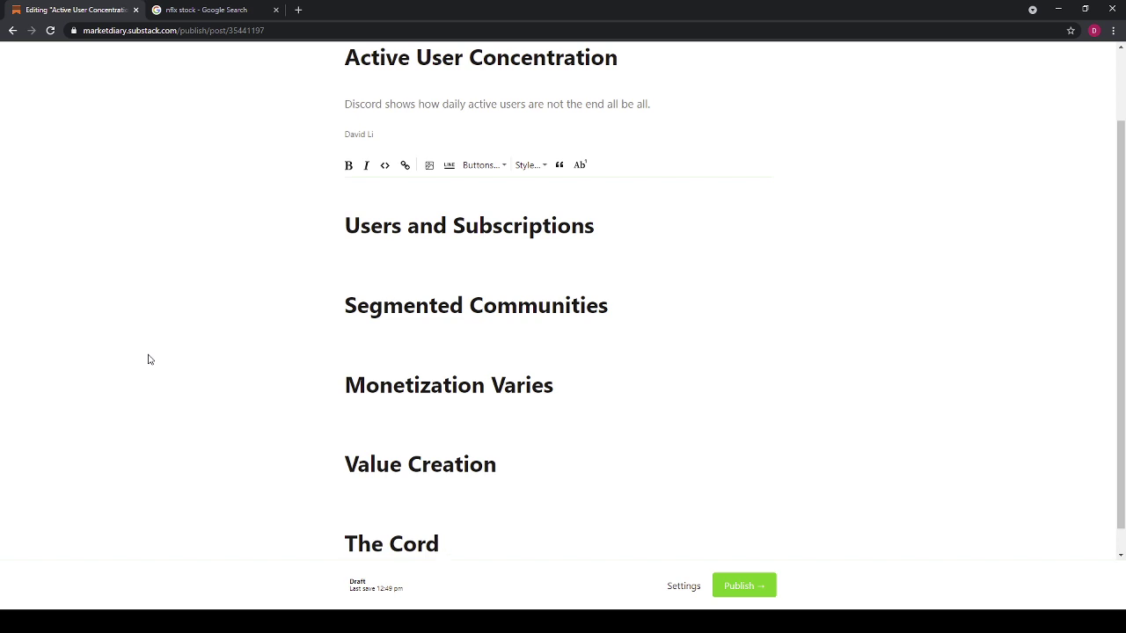
pyautogui.click(437, 544)
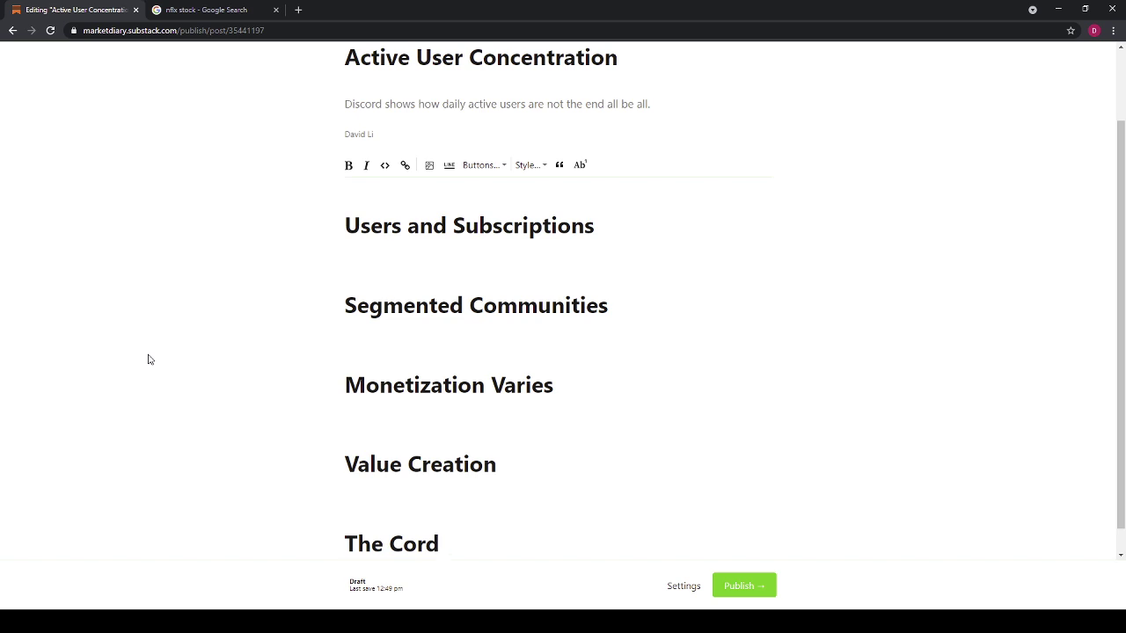
pyautogui.click(440, 544)
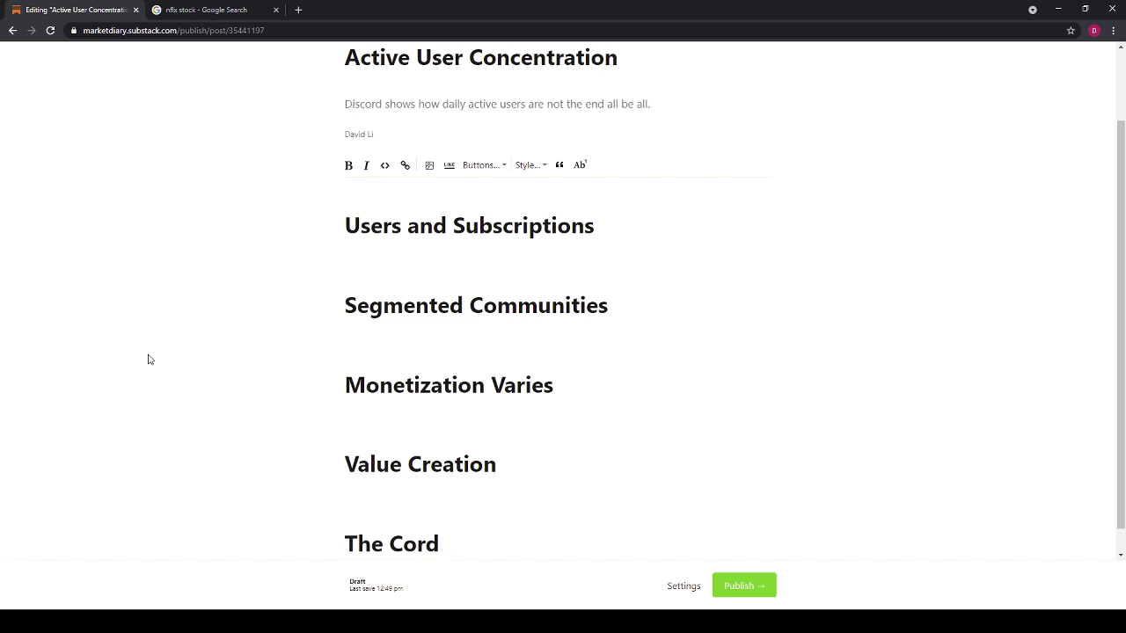
pyautogui.moveTo(168, 324)
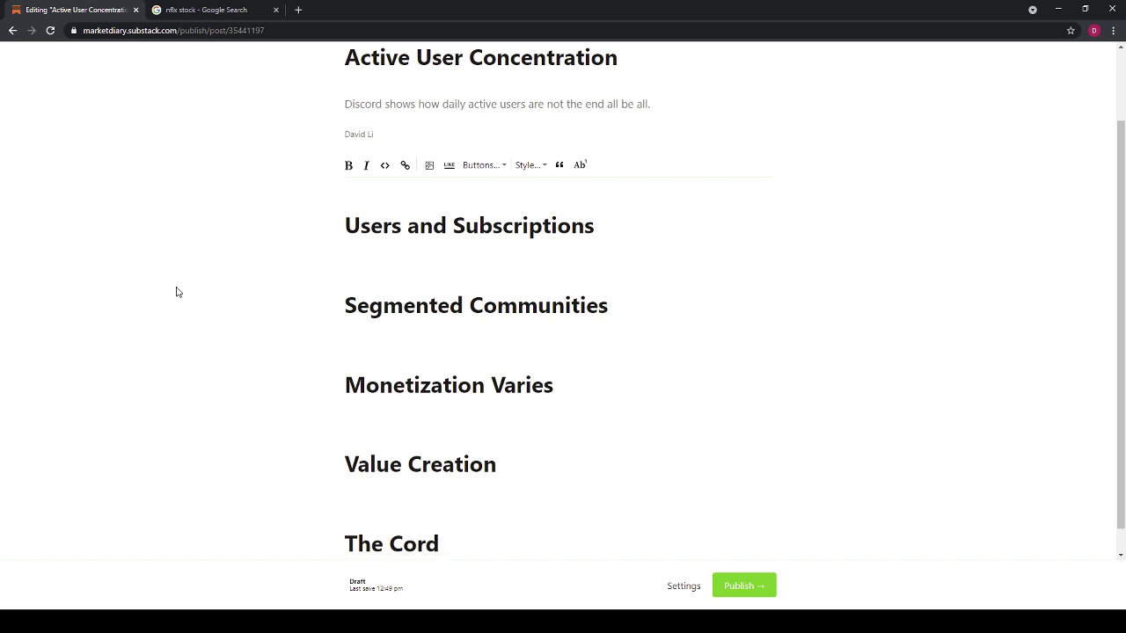
pyautogui.click(438, 544)
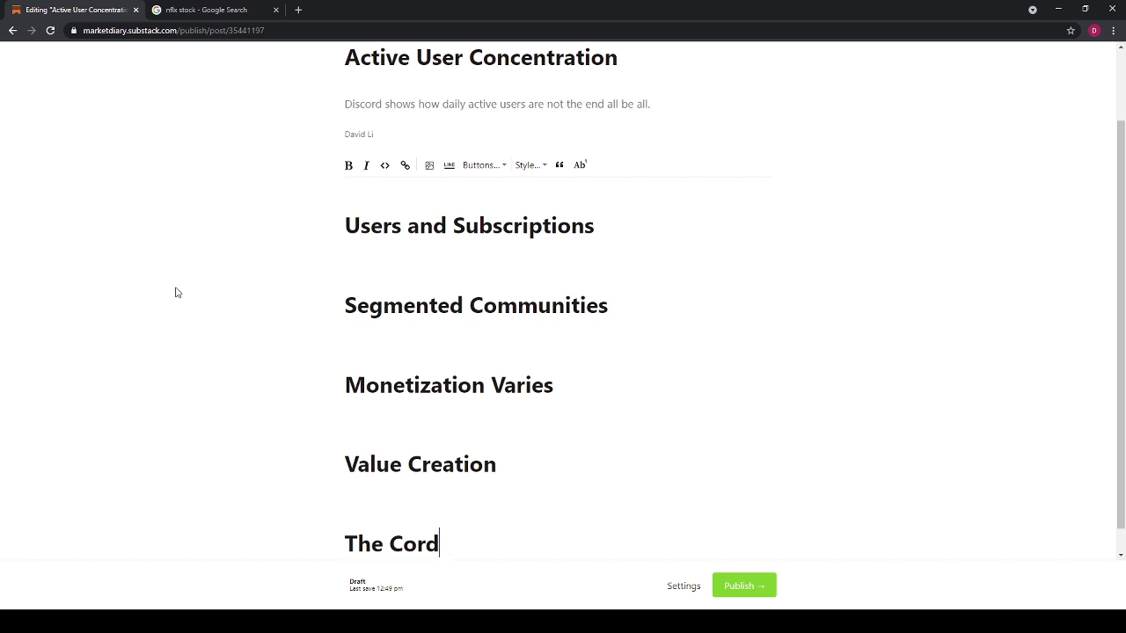
pyautogui.moveTo(180, 269)
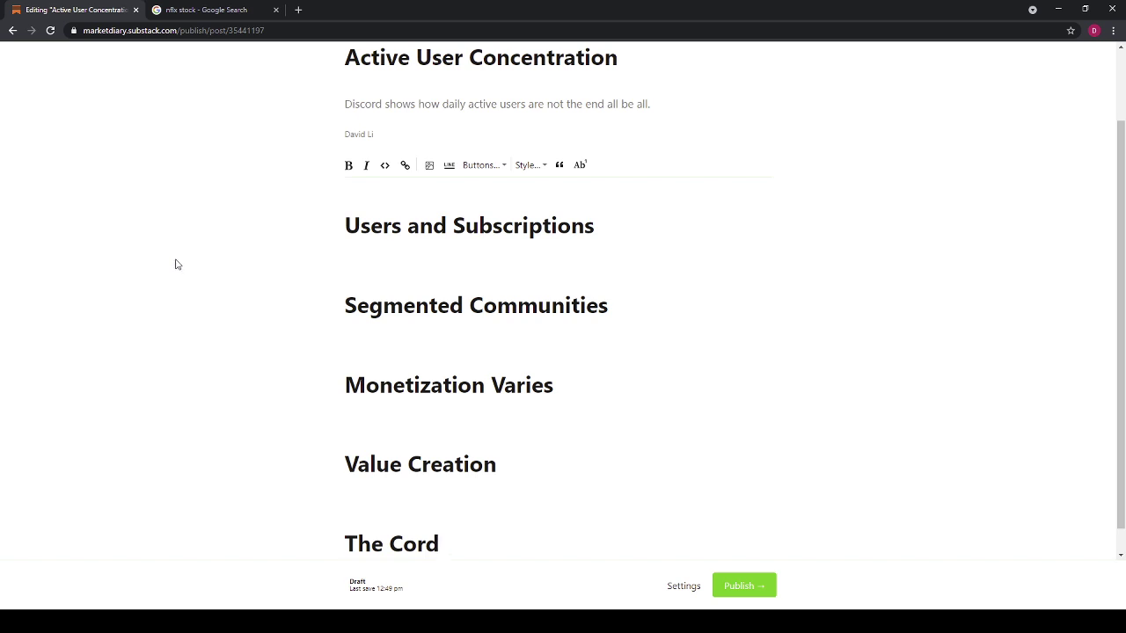
pyautogui.moveTo(853, 369)
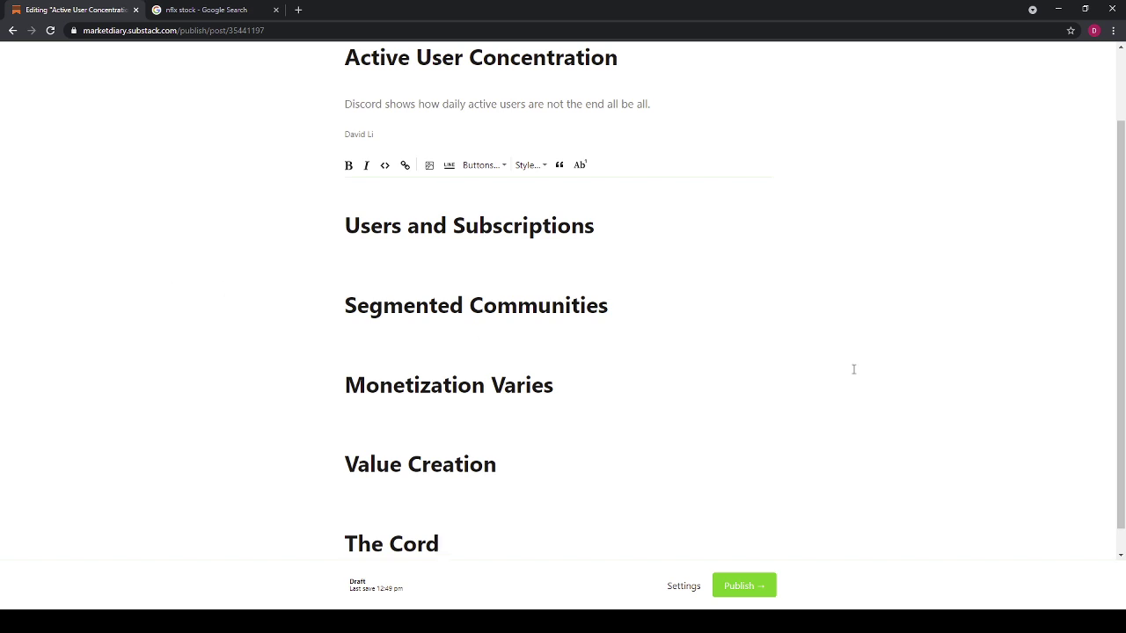